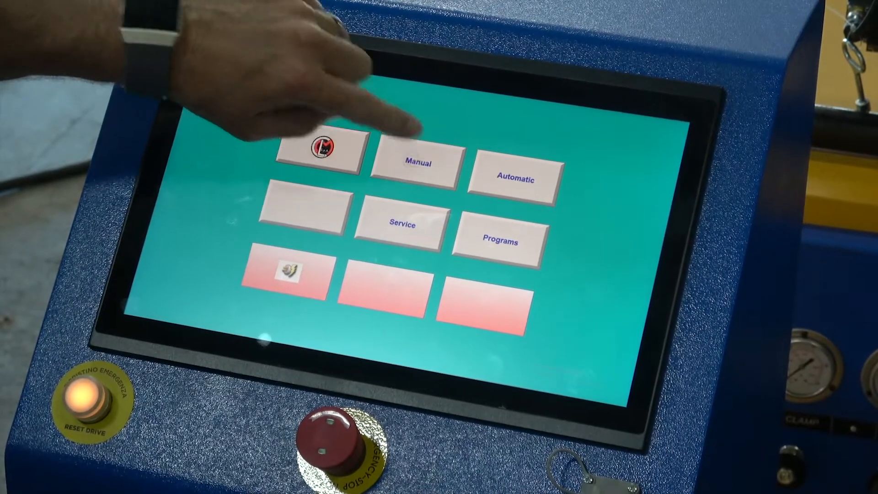
- Open the Manual Page showing current axis positions with no active alarms
{"action": "left_click", "coordinate": [416, 163]}
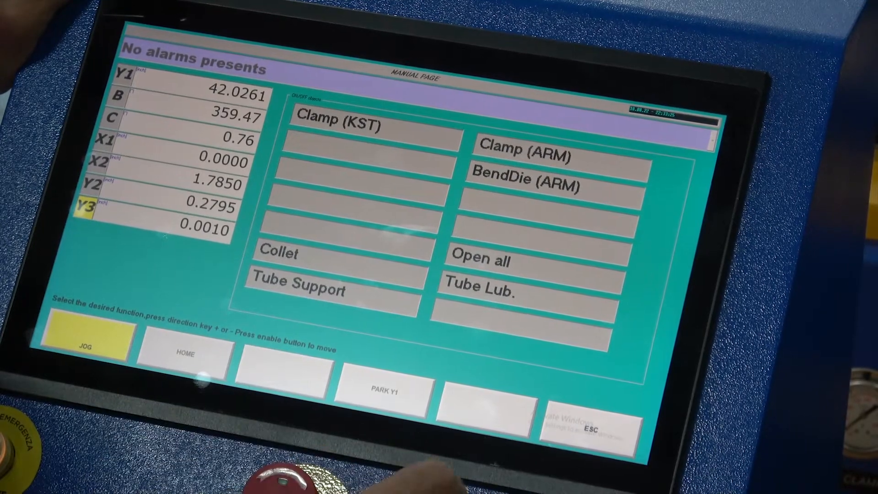
- Return to the main menu, open the tooling file, and set Y3 mandrel position IN to 0.0
{"action": "left_click", "coordinate": [585, 428]}
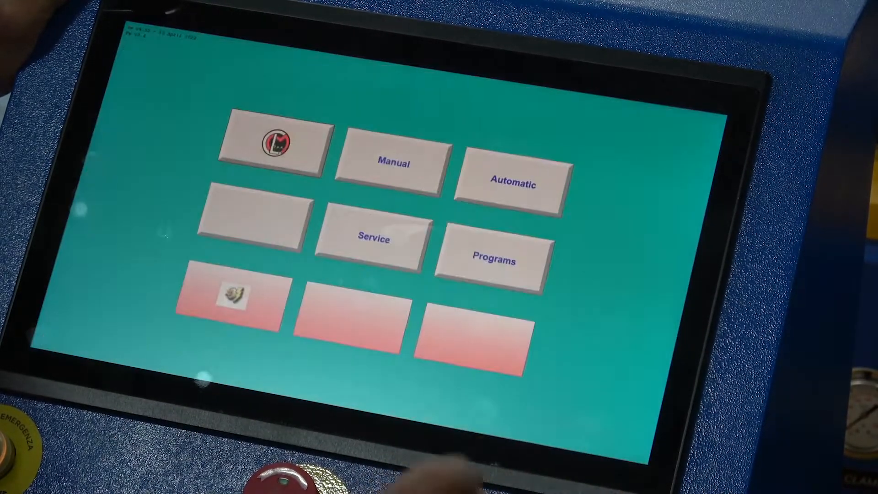
{"action": "left_click", "coordinate": [494, 260]}
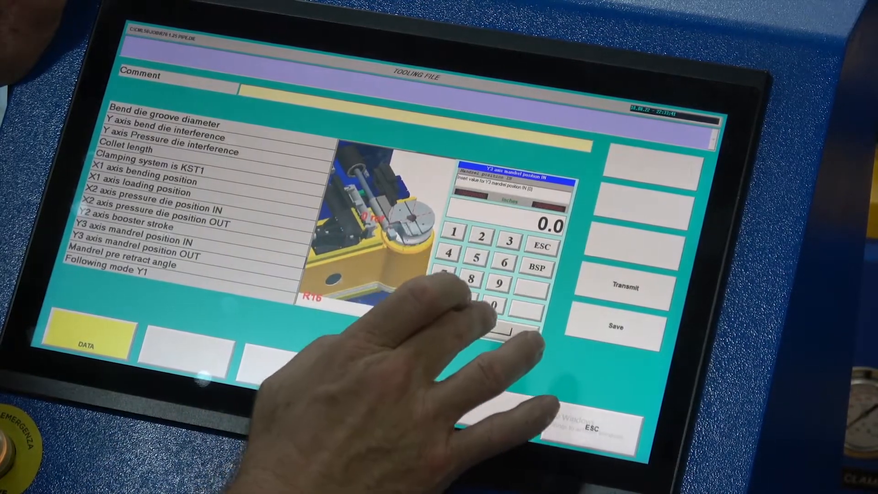
{"action": "left_click", "coordinate": [536, 266]}
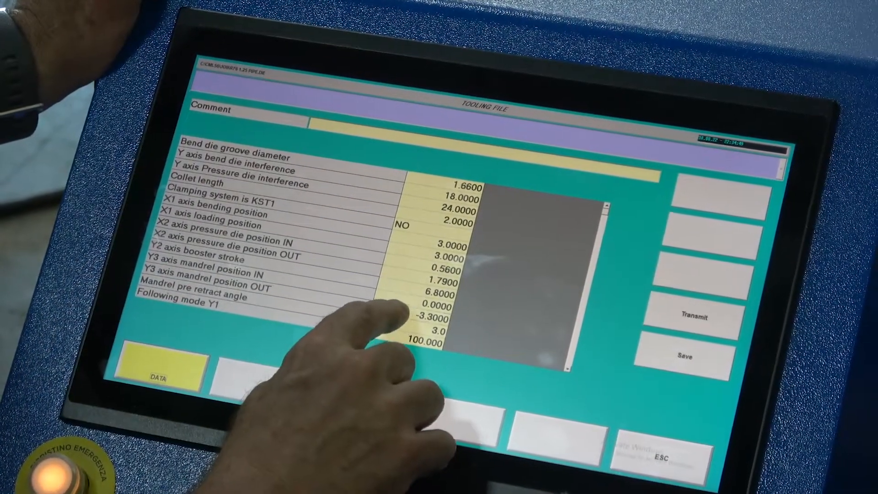
- Start editing Y3 mandrel position OUT, replacing -3.3000 with a value beginning -2
{"action": "left_click", "coordinate": [431, 286]}
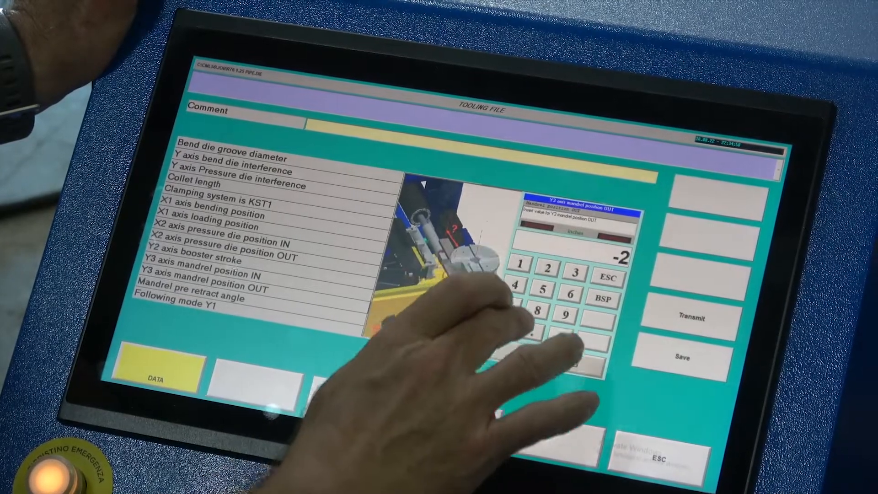